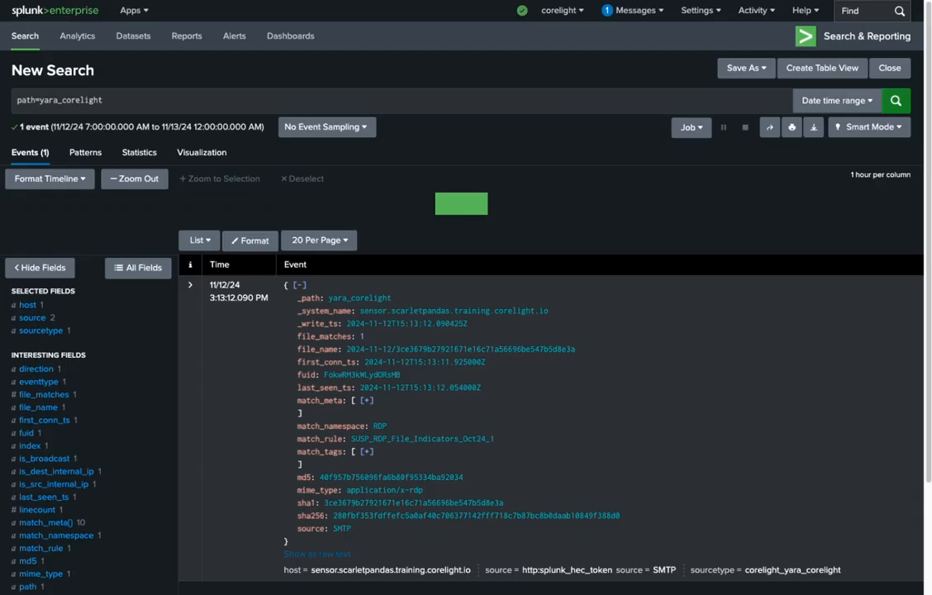
mouse_move(489, 288)
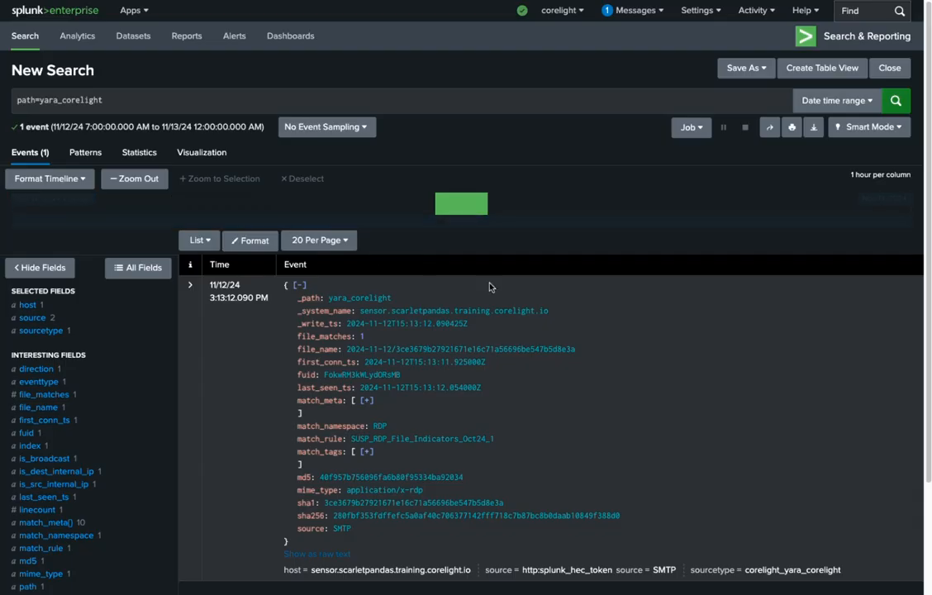
Expand match_meta to view the YARA rule description, author, reference article and sample hashes
double_click(362, 373)
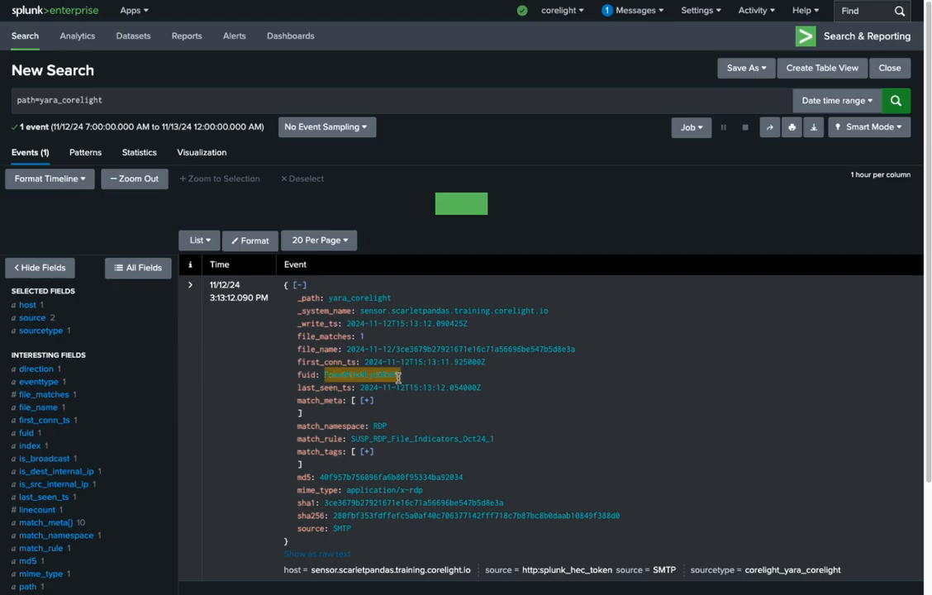
mouse_move(466, 454)
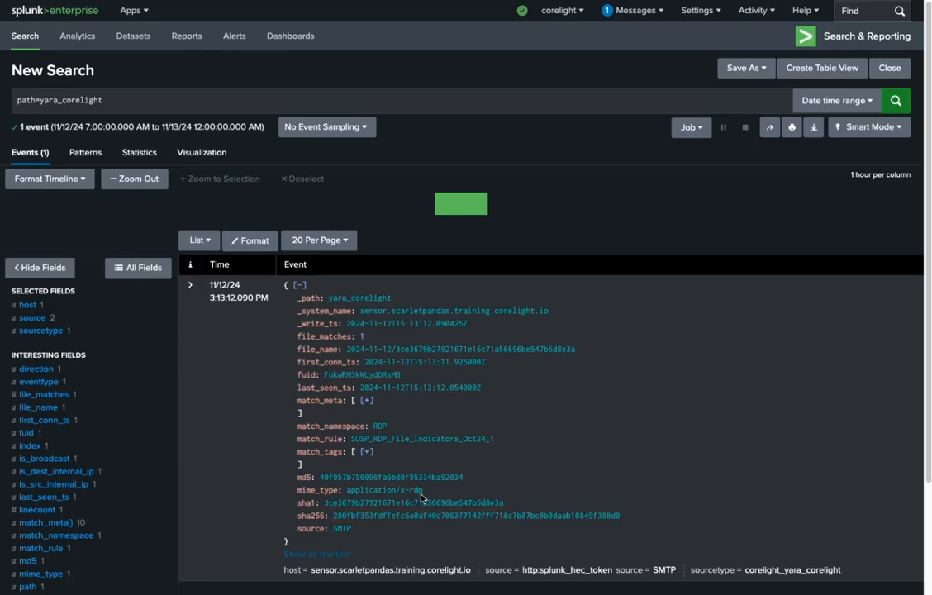
mouse_move(404, 529)
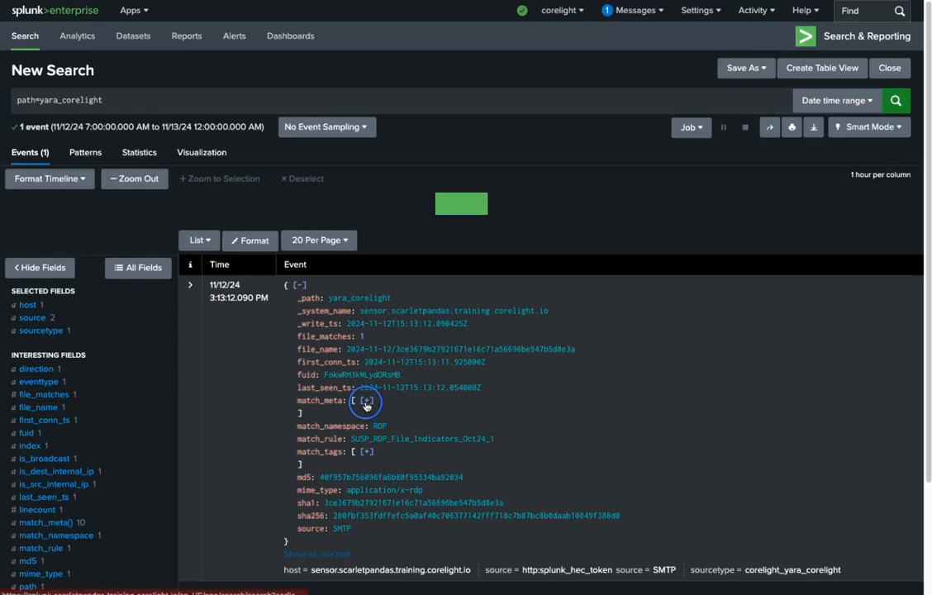
click(365, 402)
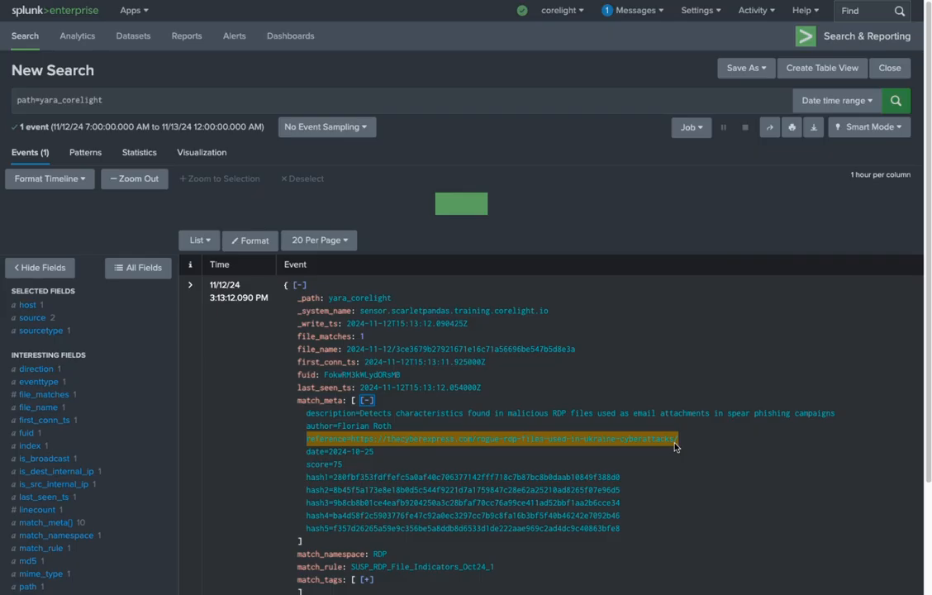
click(690, 371)
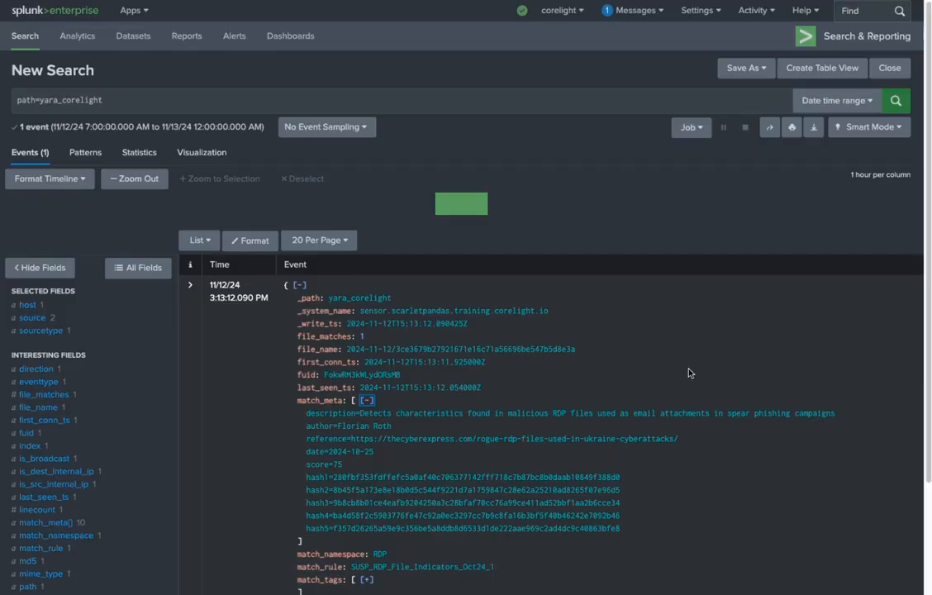
mouse_move(579, 361)
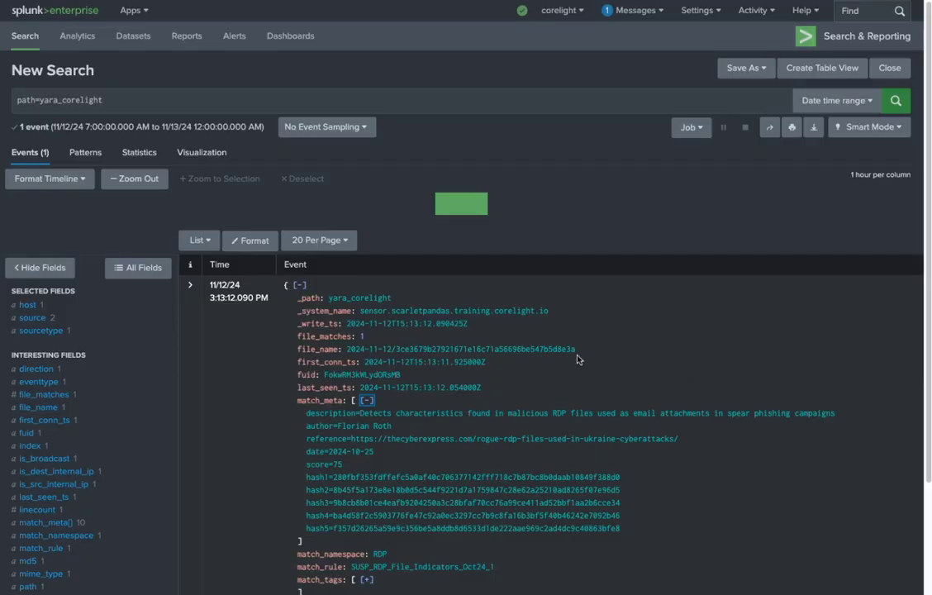
Search events for the matched file's fuid, returning 4 events including the YARA match notice
double_click(462, 348)
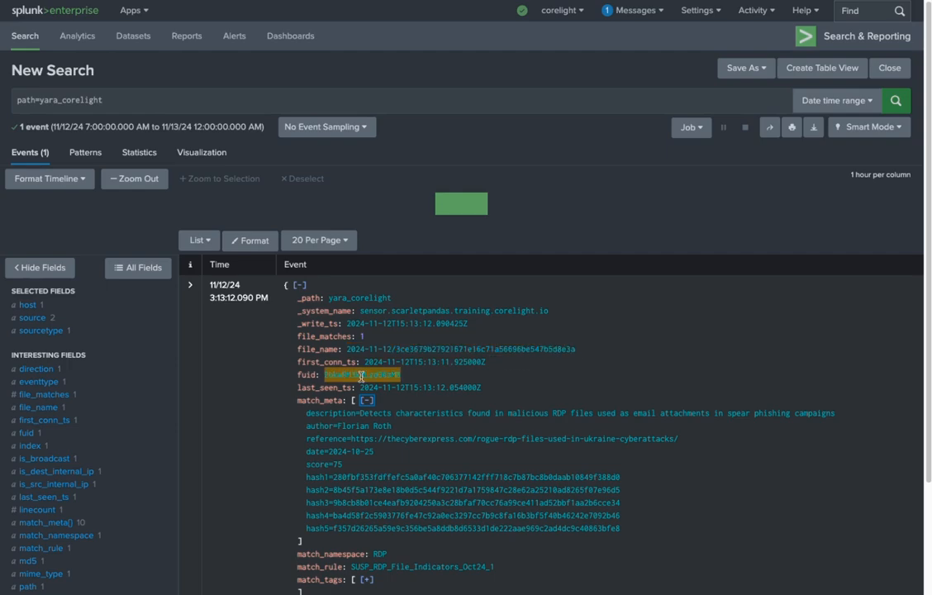
click(895, 101)
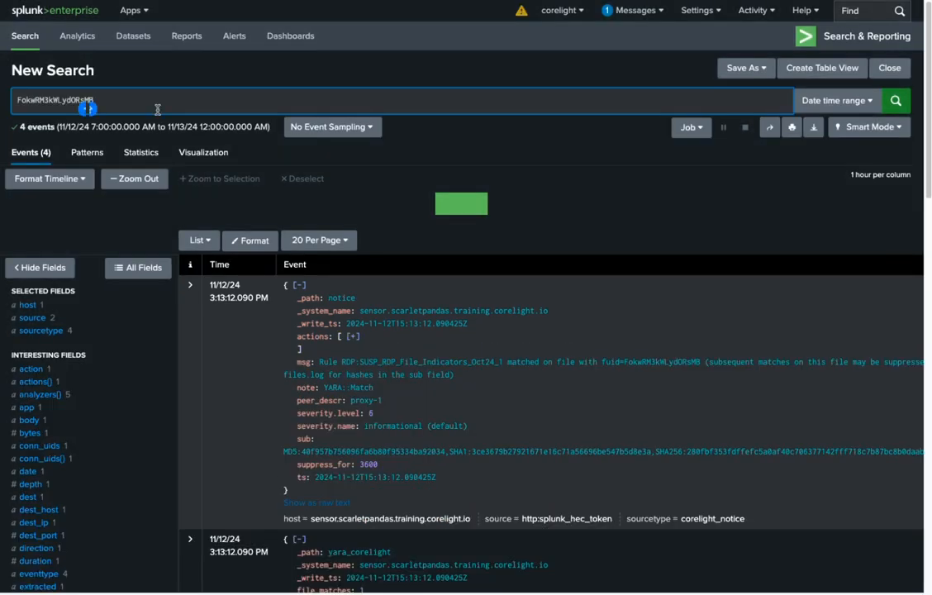
Pivot from the files event to the SMTP email, select the sender's from address and expand rcpttos
scroll(down, 3)
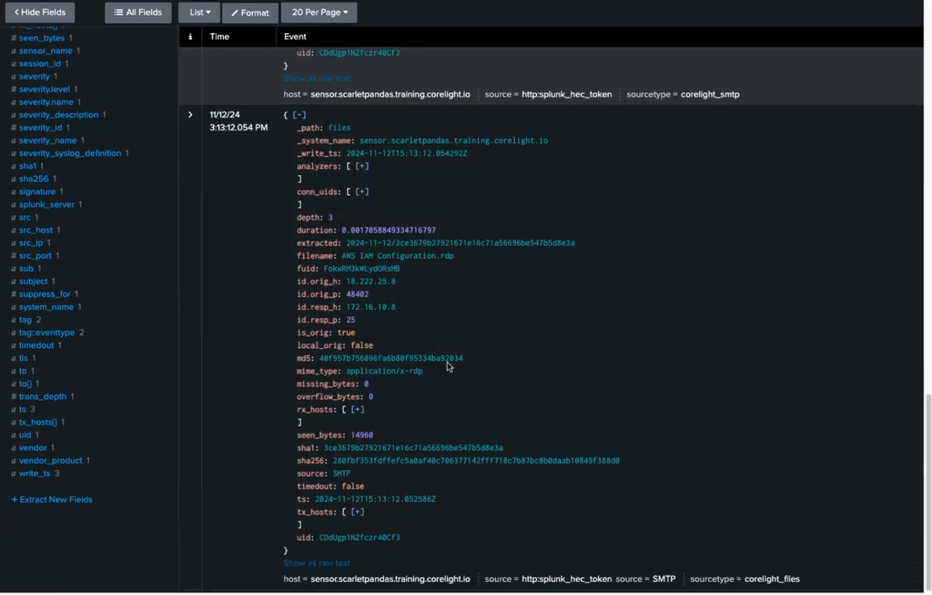
mouse_move(661, 357)
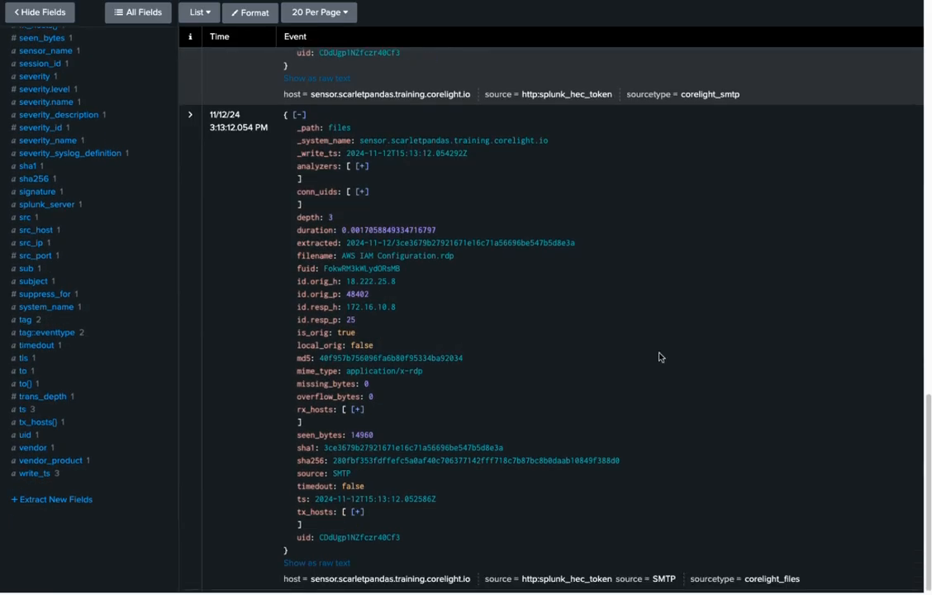
double_click(397, 254)
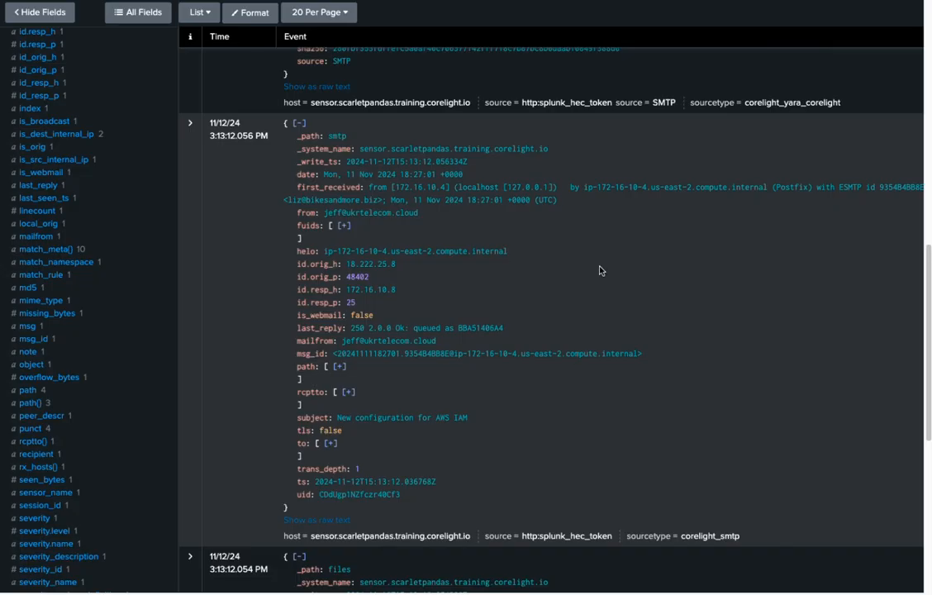
mouse_move(592, 268)
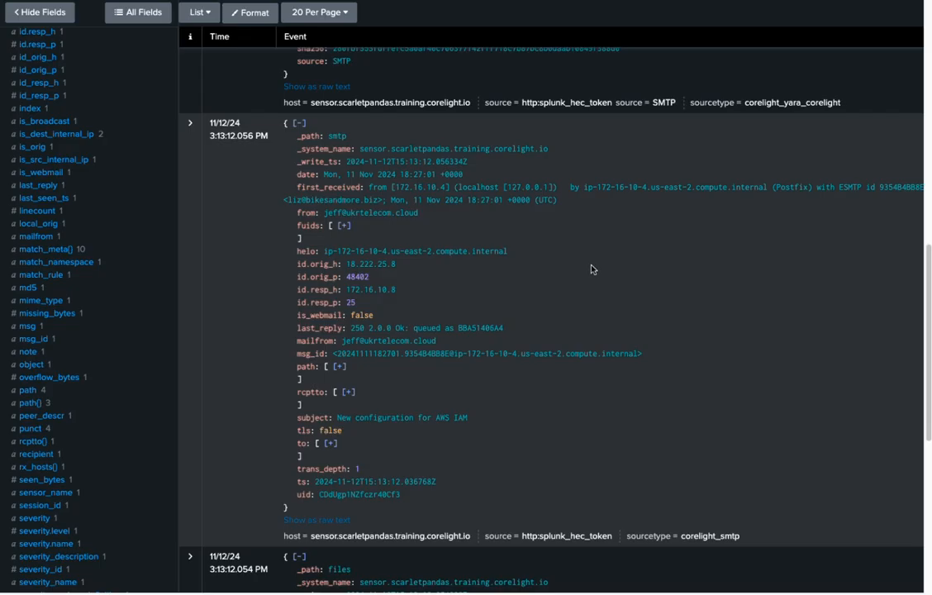
double_click(370, 211)
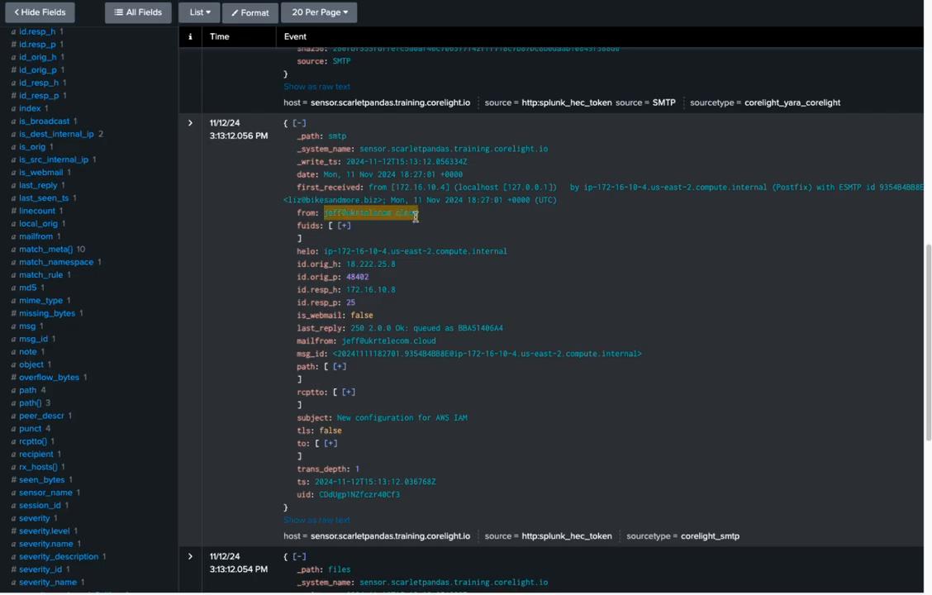
mouse_move(417, 221)
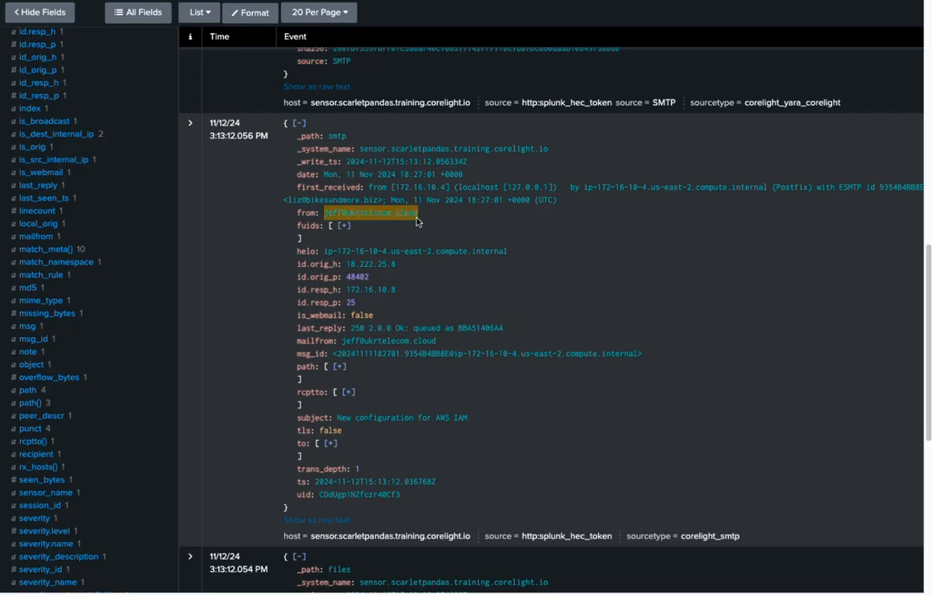
click(347, 391)
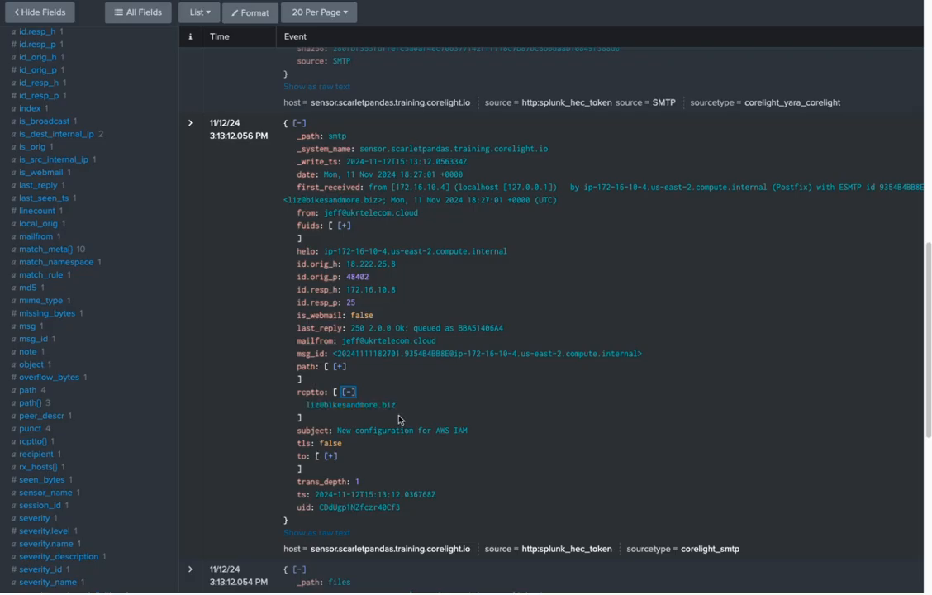
mouse_move(413, 413)
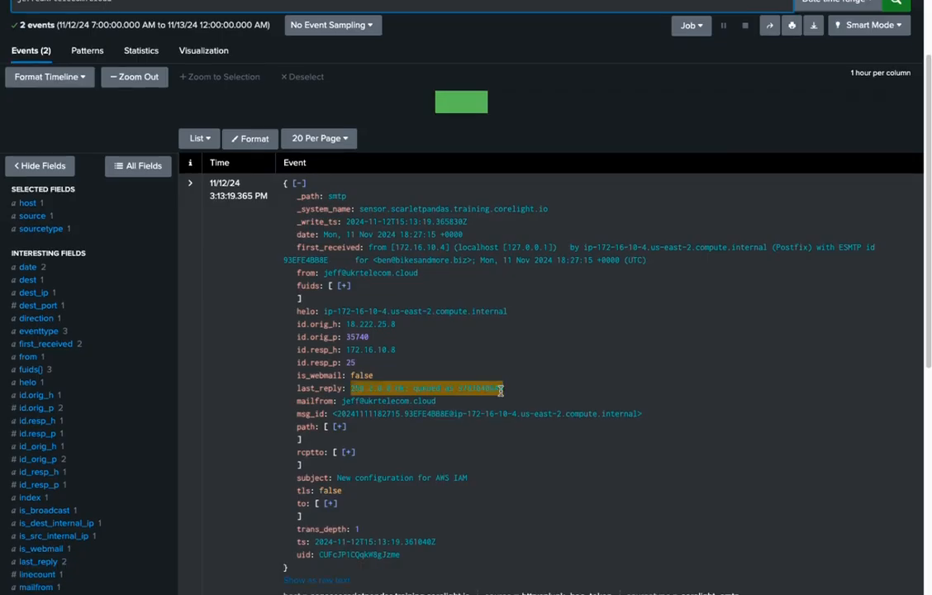
Expand rcpttos and fuids on the second SMTP email to see its recipient and attached file ID
click(336, 452)
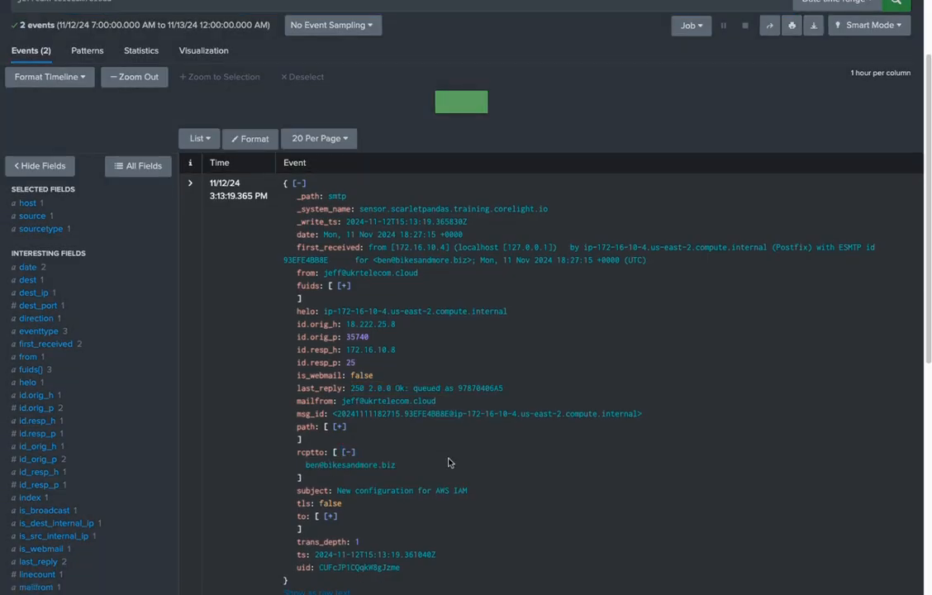
mouse_move(418, 466)
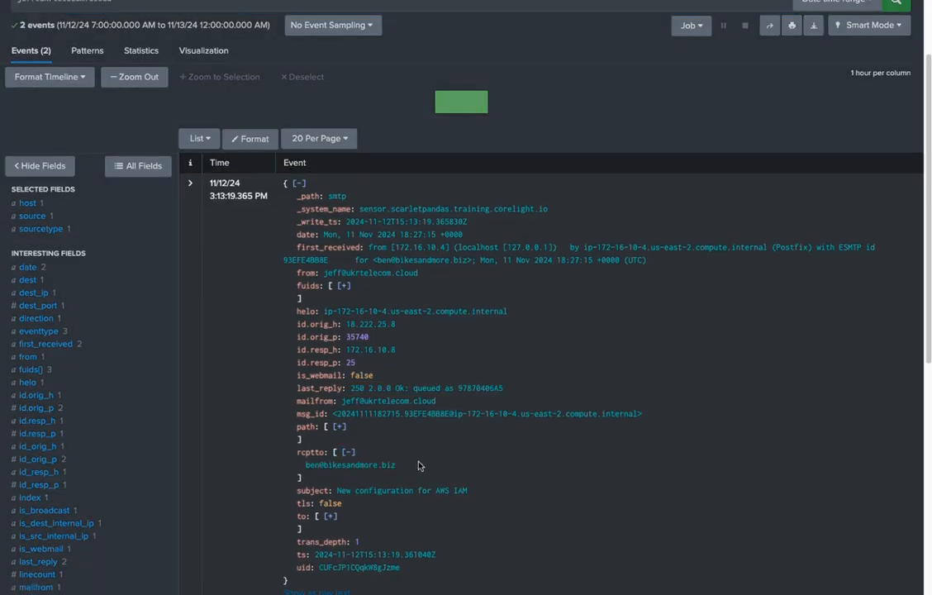
double_click(350, 465)
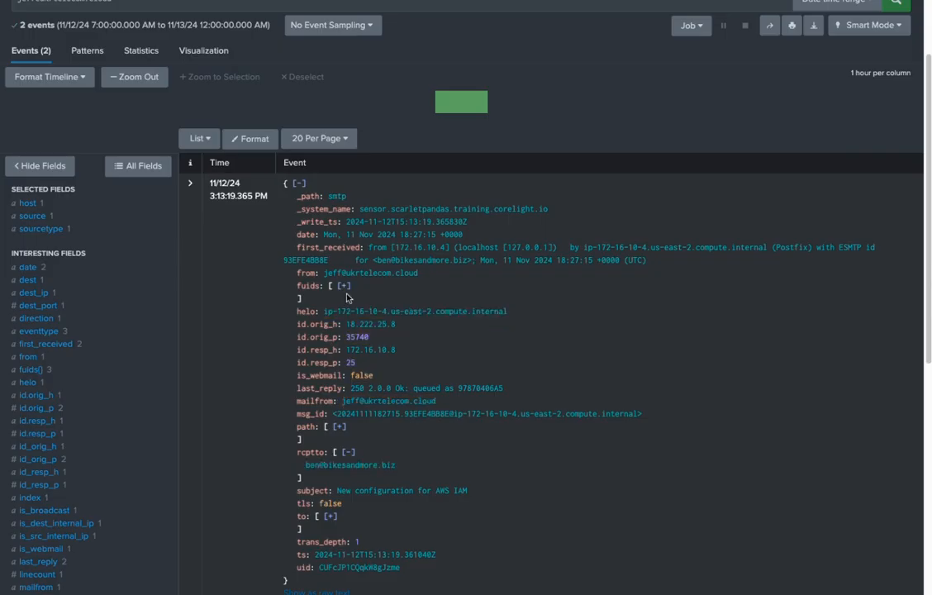
click(337, 284)
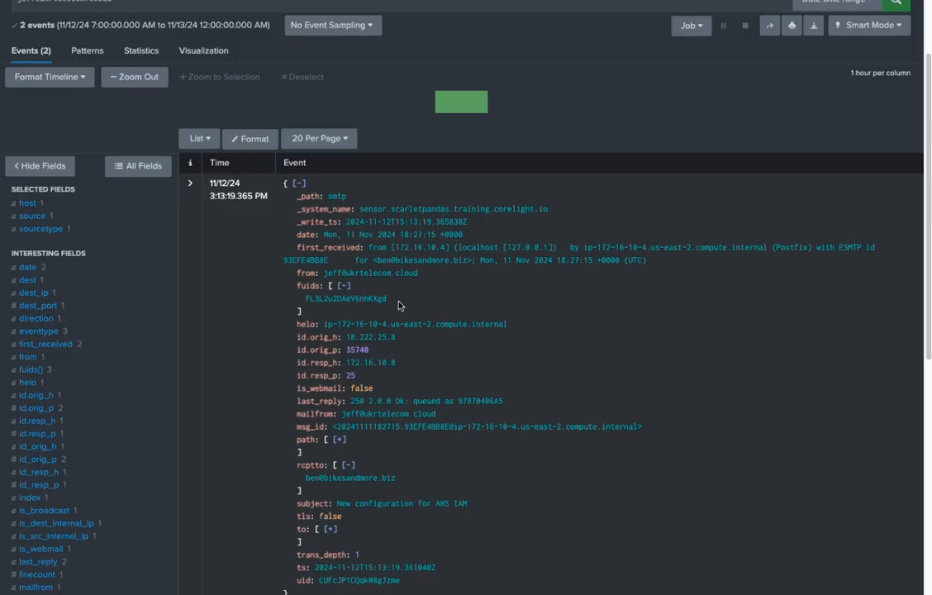
scroll(up, 3)
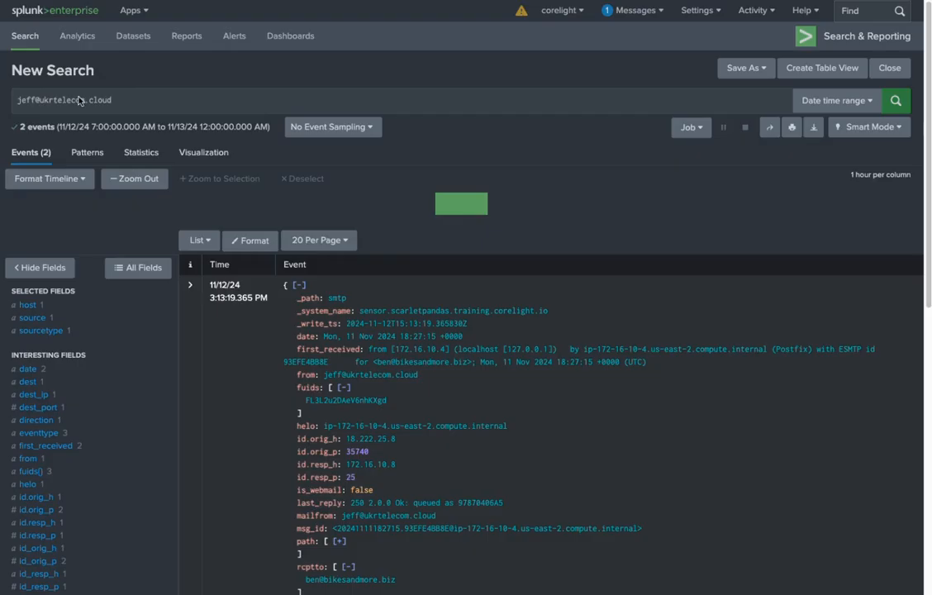
Search path=smtp_links and select the link host serving AWS IAM Configuration.rdp
text(path=smtp_links)
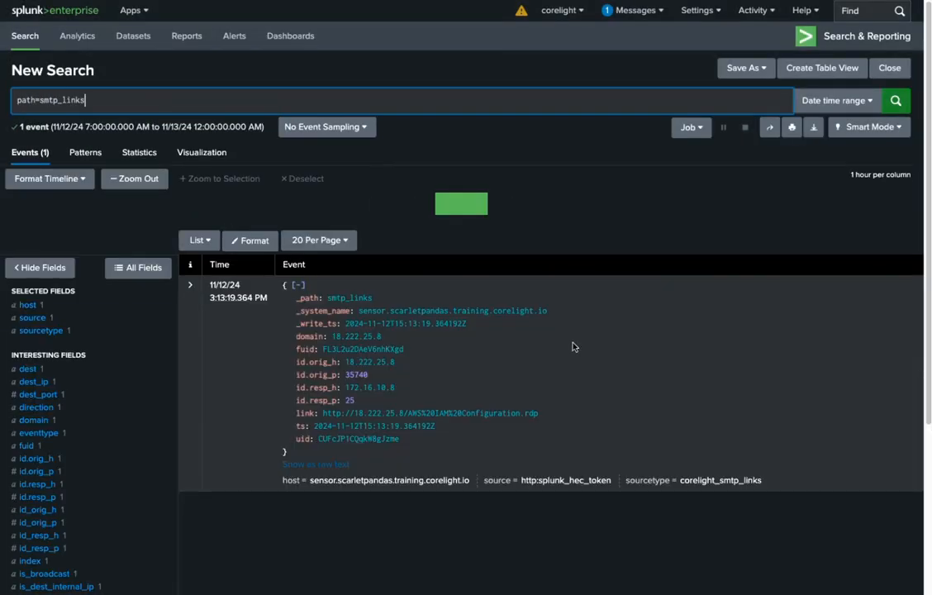
double_click(429, 413)
text(path=http)
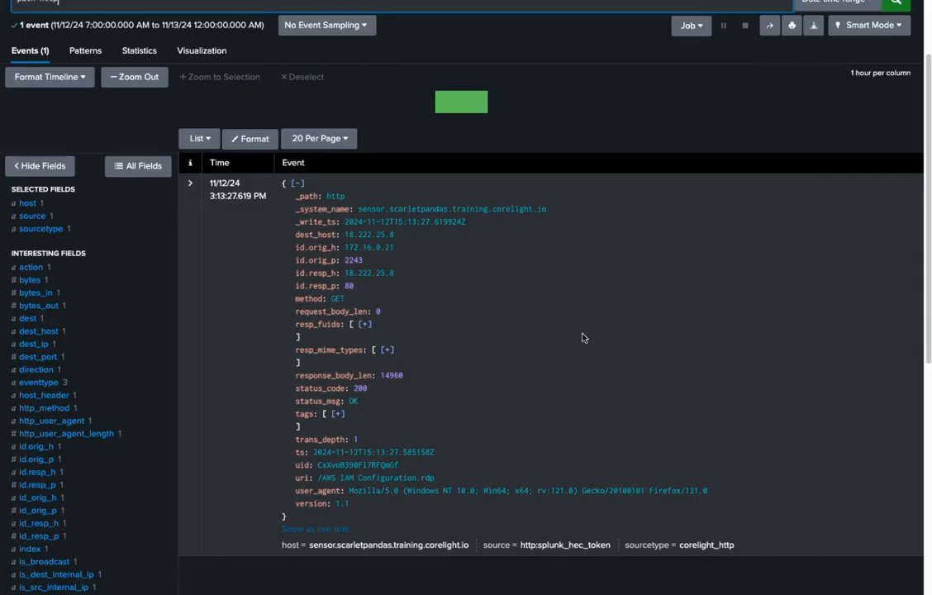
Select the downloading host's id.orig_h and find its outbound conn log RDP session to port 3389
double_click(375, 478)
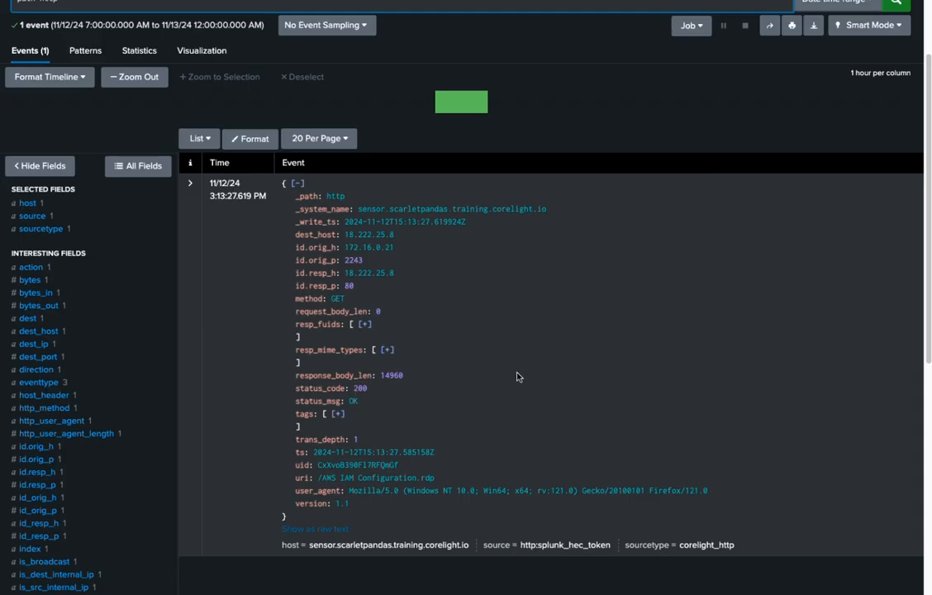
mouse_move(509, 369)
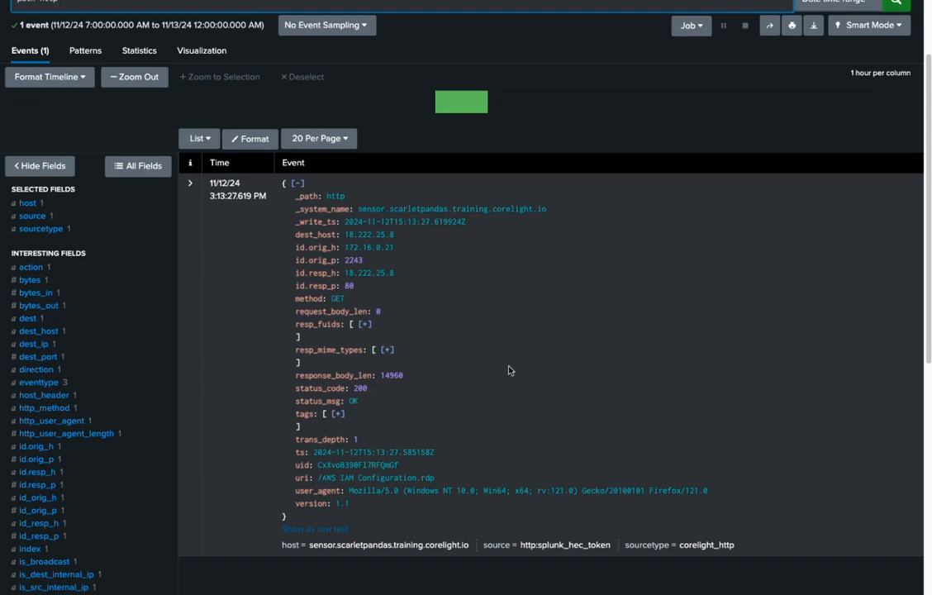
scroll(down, 3)
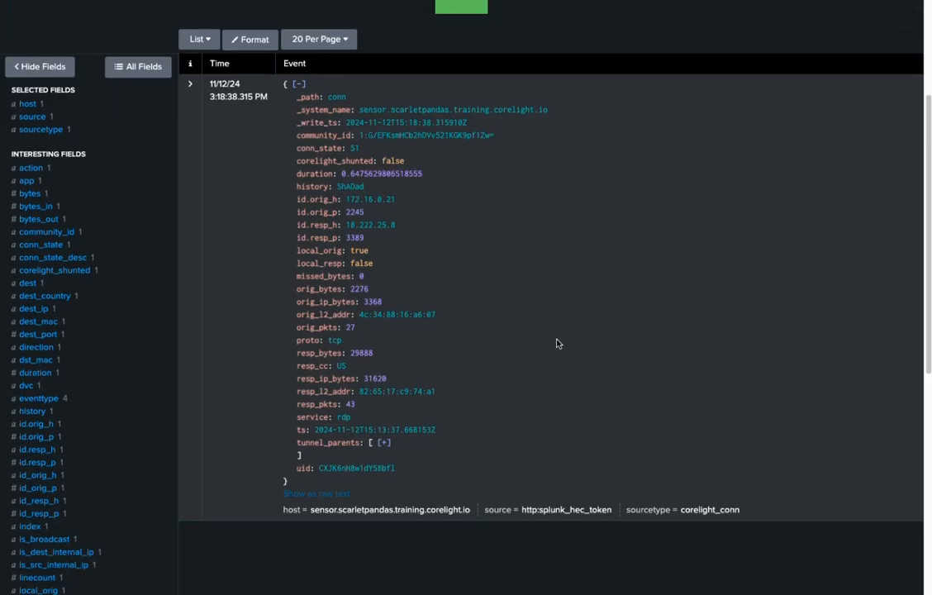
double_click(370, 198)
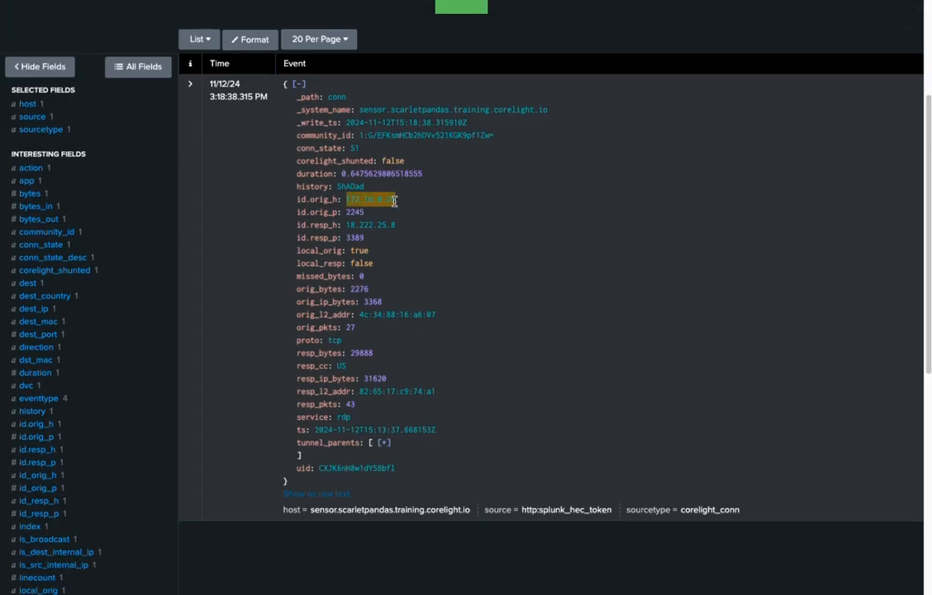
mouse_move(446, 208)
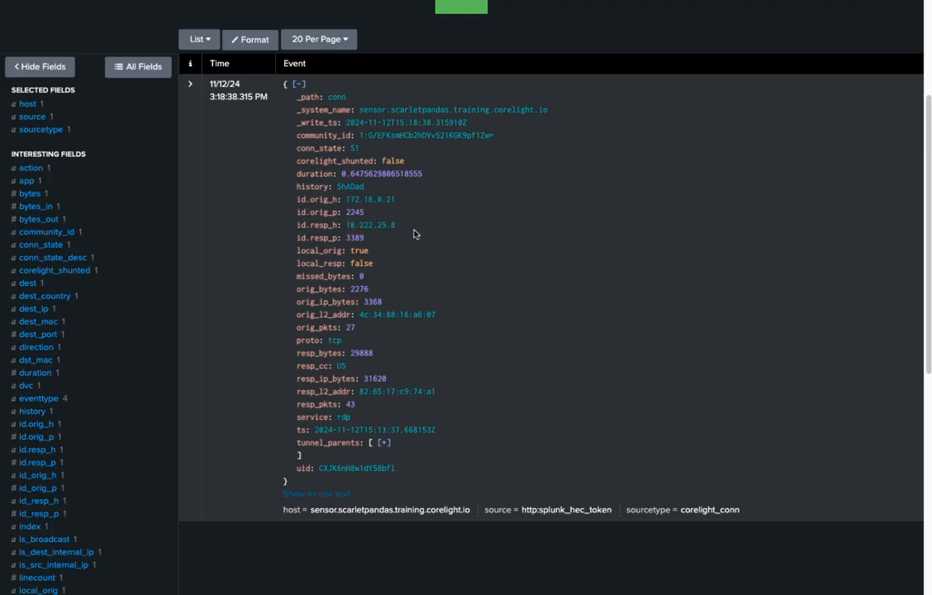
mouse_move(439, 239)
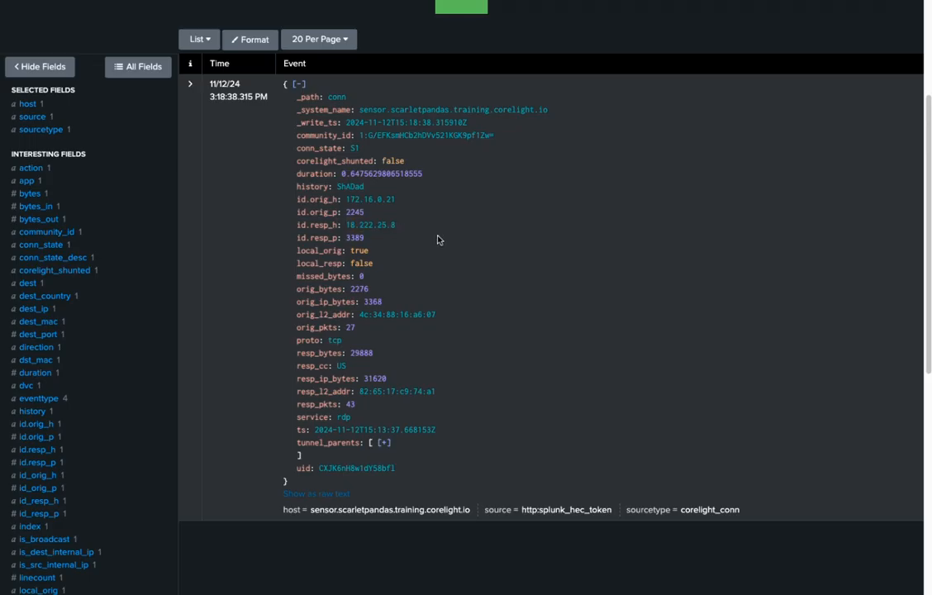